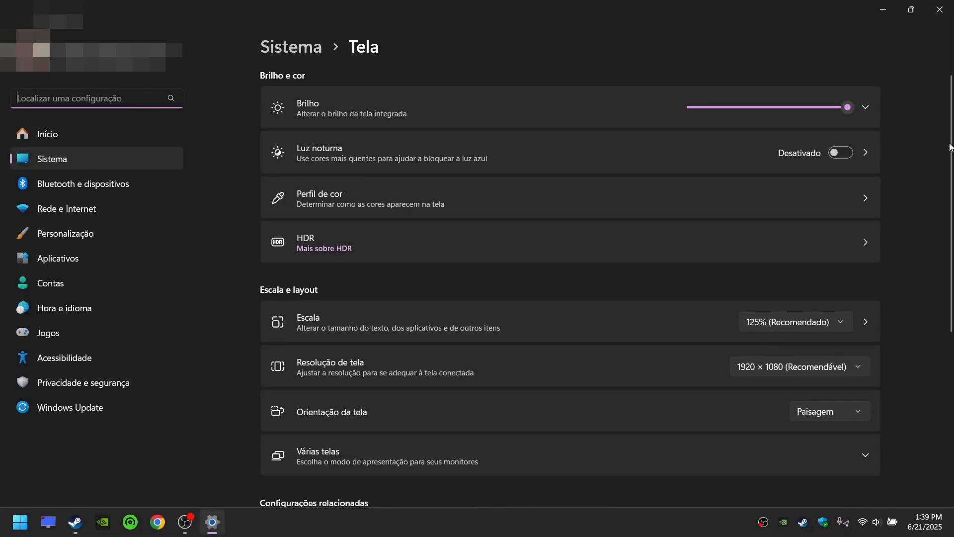
Scroll the Display settings to reach the Elementos gráficos entry
scroll("down", 3)
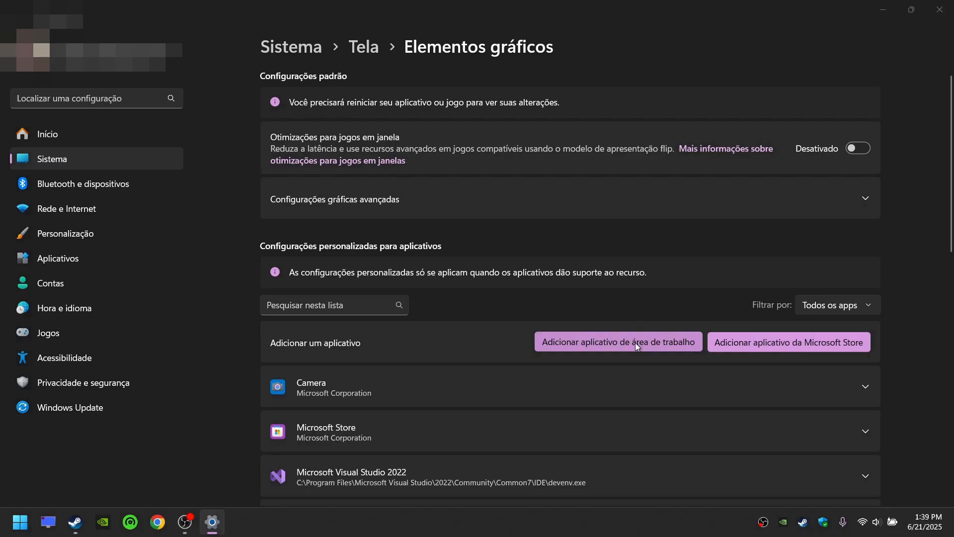
Start adding a desktop app so the Abrir file dialog appears
left_click(617, 341)
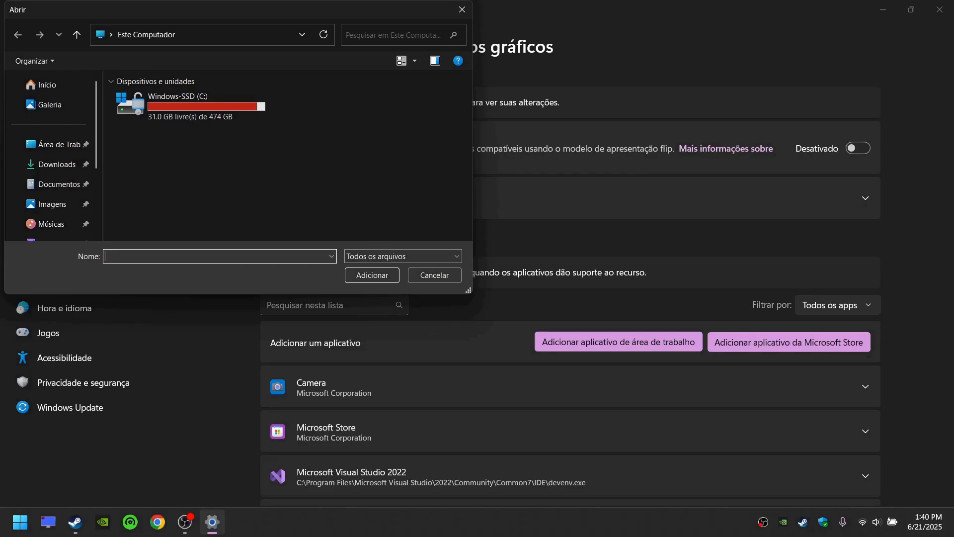
mouse_move(78, 506)
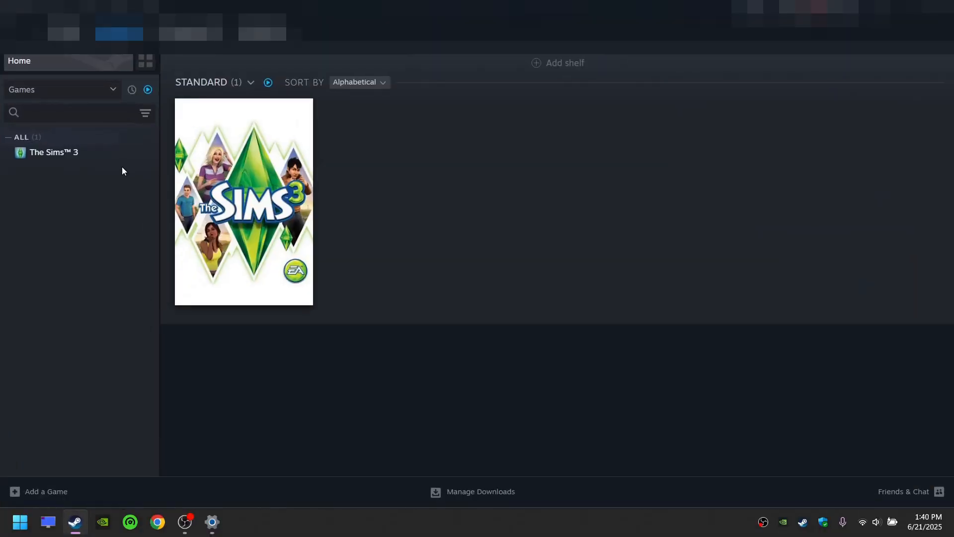
Show the context menu for The Sims 3 in the Steam library
right_click(53, 152)
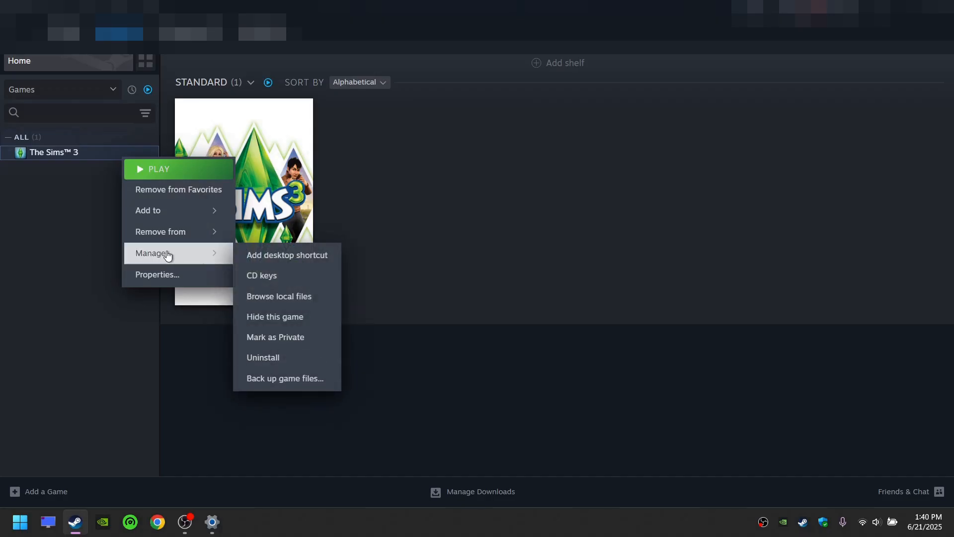
mouse_move(317, 300)
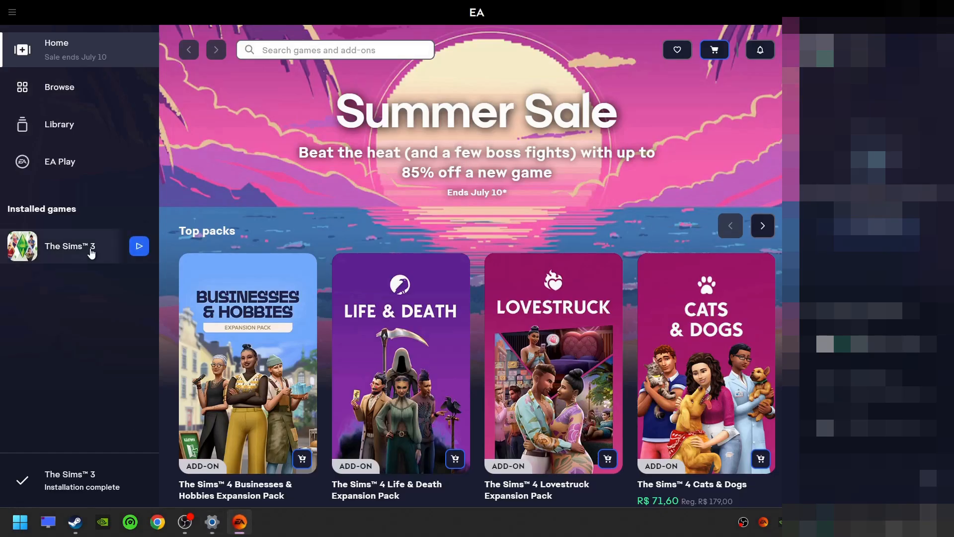
View The Sims 3 properties and open its install folder in File Explorer
left_click(70, 246)
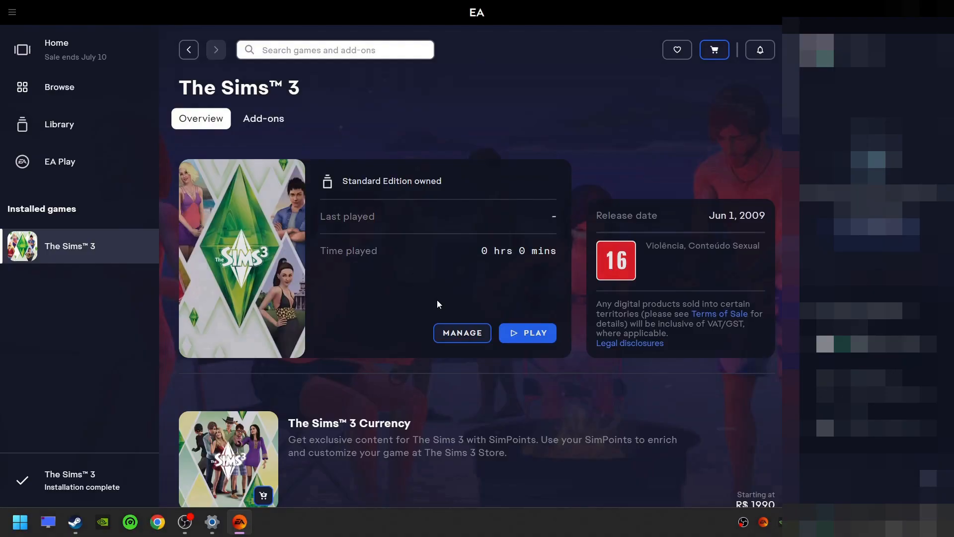
left_click(461, 333)
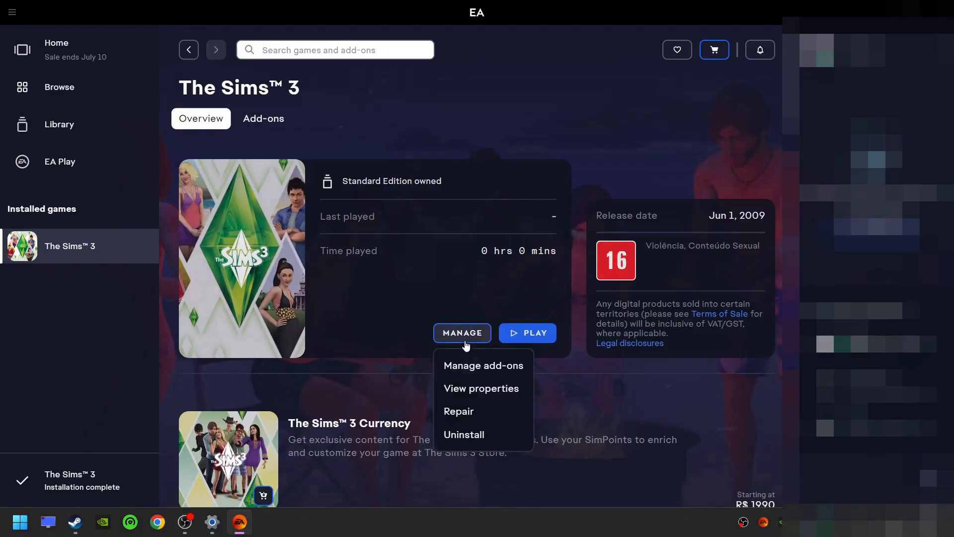
mouse_move(490, 401)
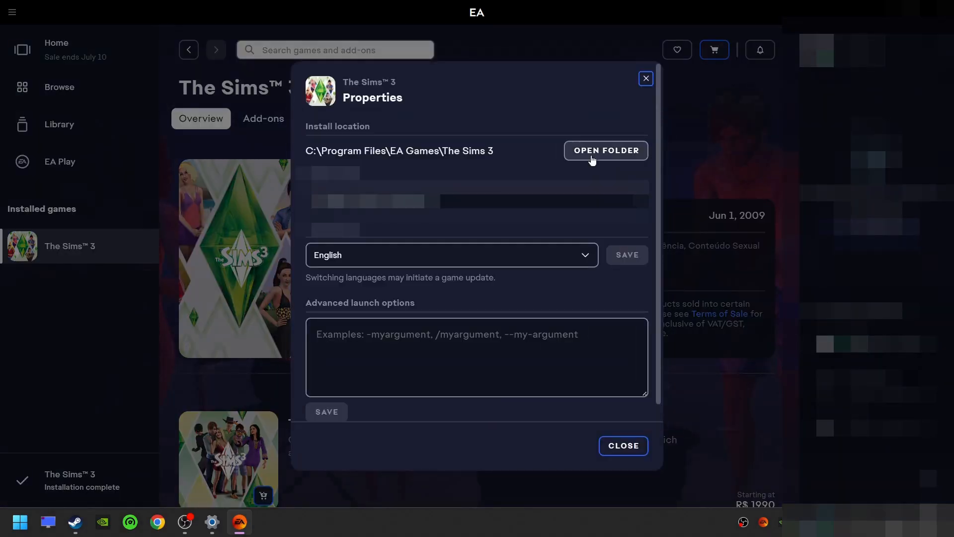
left_click(605, 150)
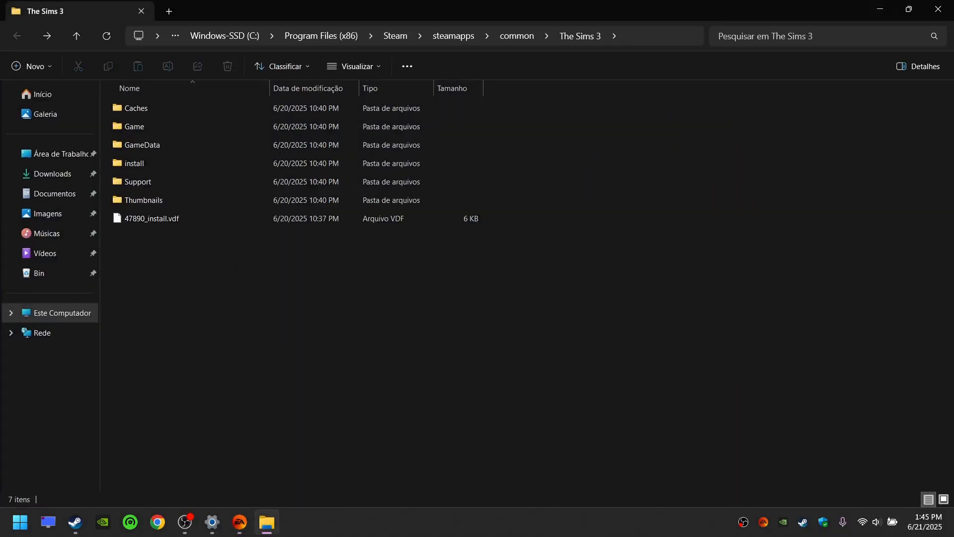
Navigate into The Sims 3's Game\Bin folder and copy its path from the address bar
left_click(134, 126)
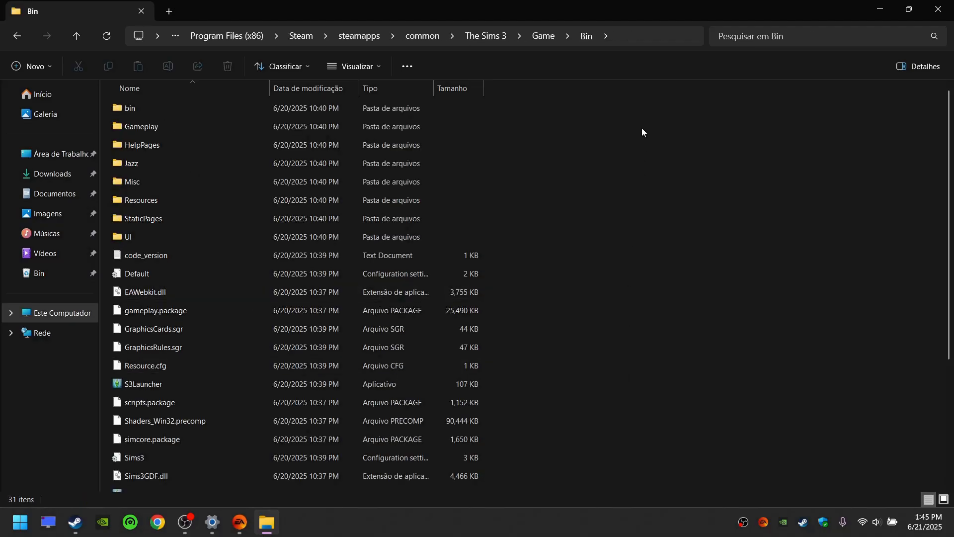
mouse_move(648, 43)
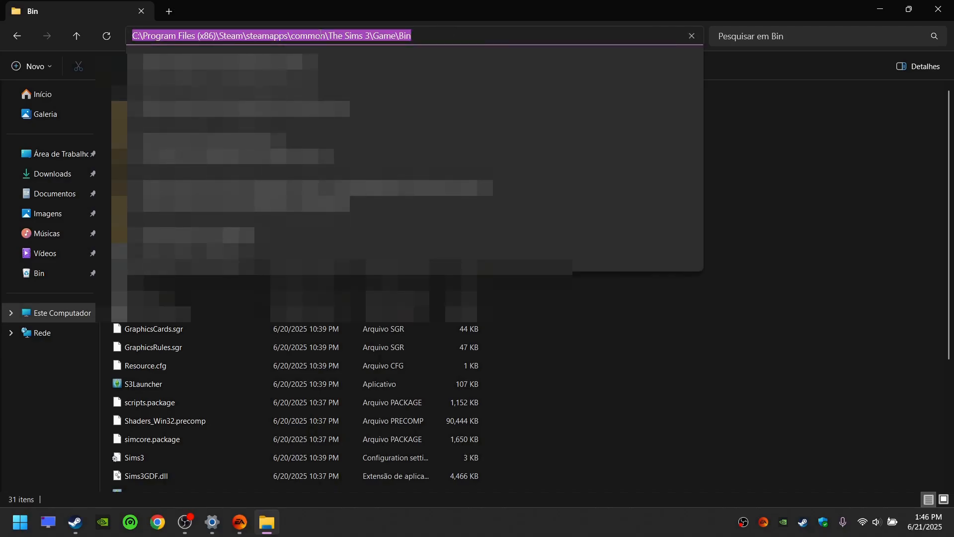
right_click(323, 35)
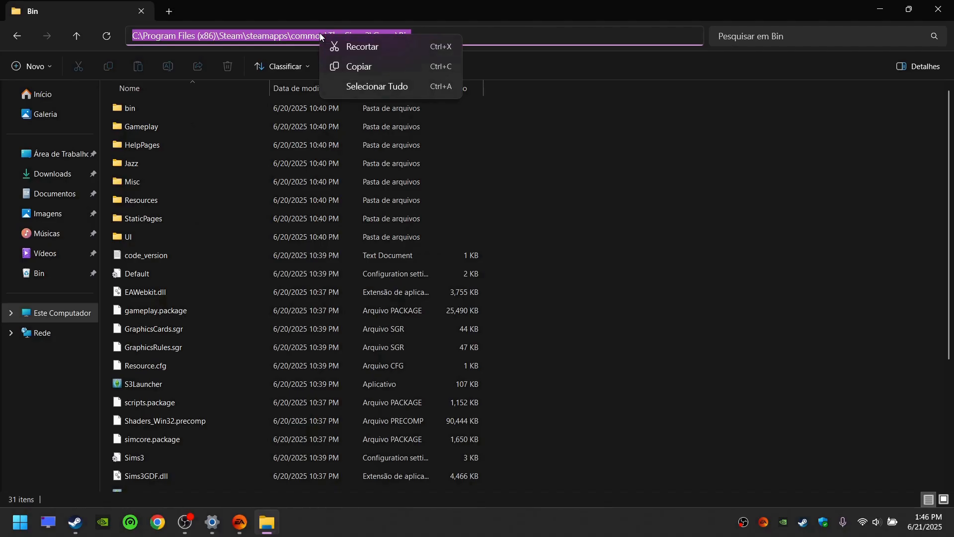
mouse_move(390, 67)
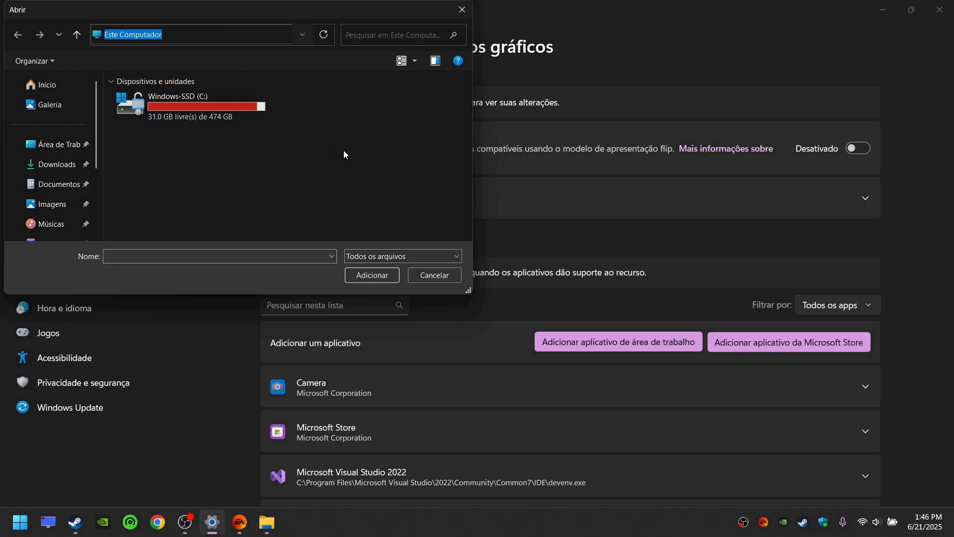
Go to steamapps\common\The Sims 3\Game\Bin and add S3Launcher to the graphics app list
type("(x86)\\Steam\\steamapps\\common\\The Sims 3\\Game\\Bin")
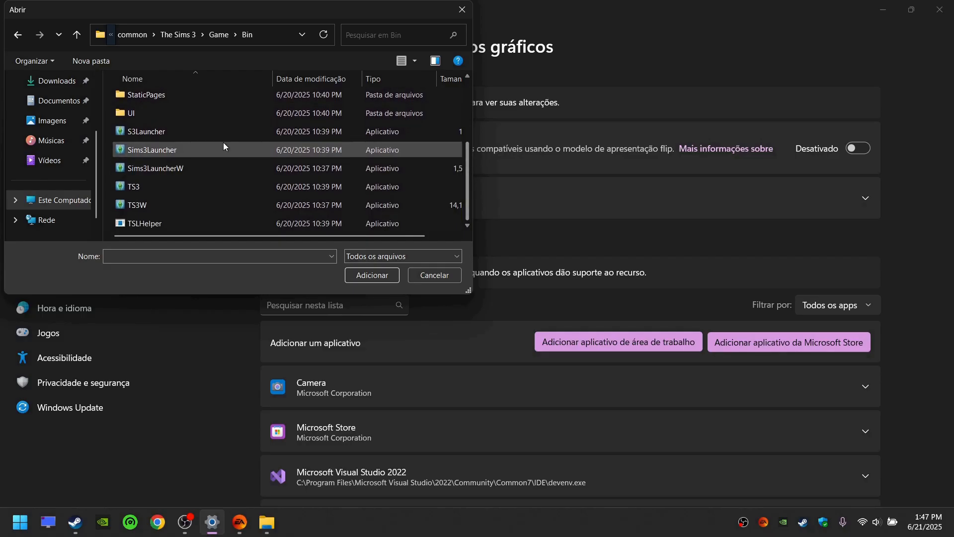
left_click(146, 130)
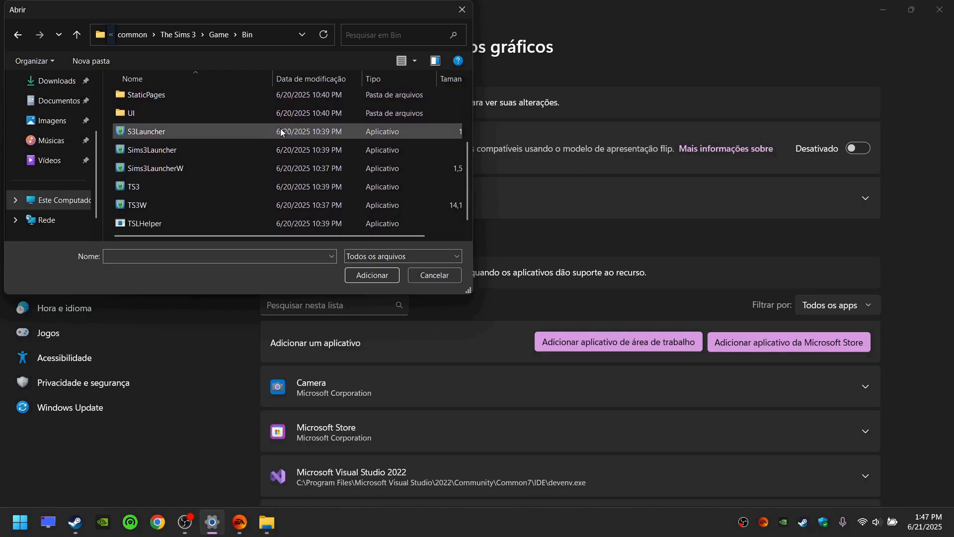
mouse_move(372, 135)
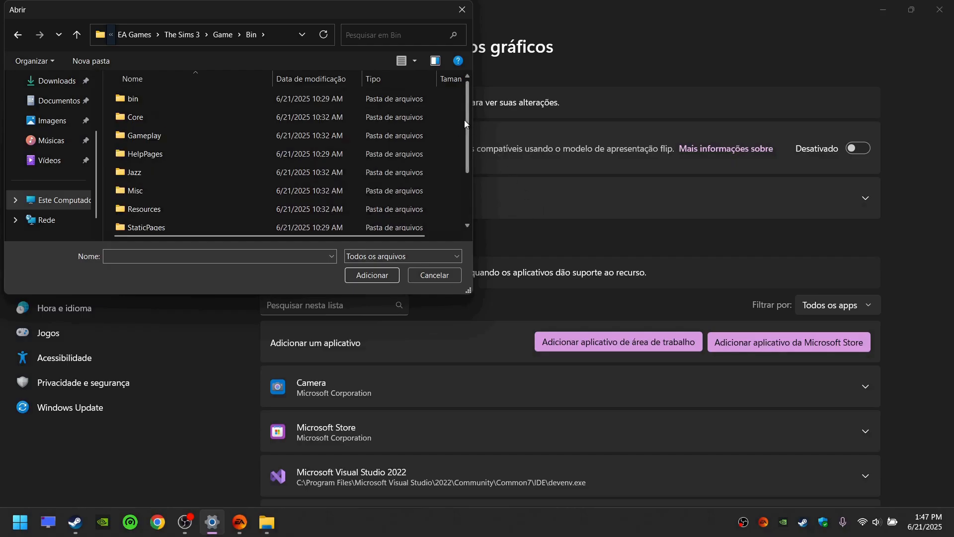
scroll("down", 3)
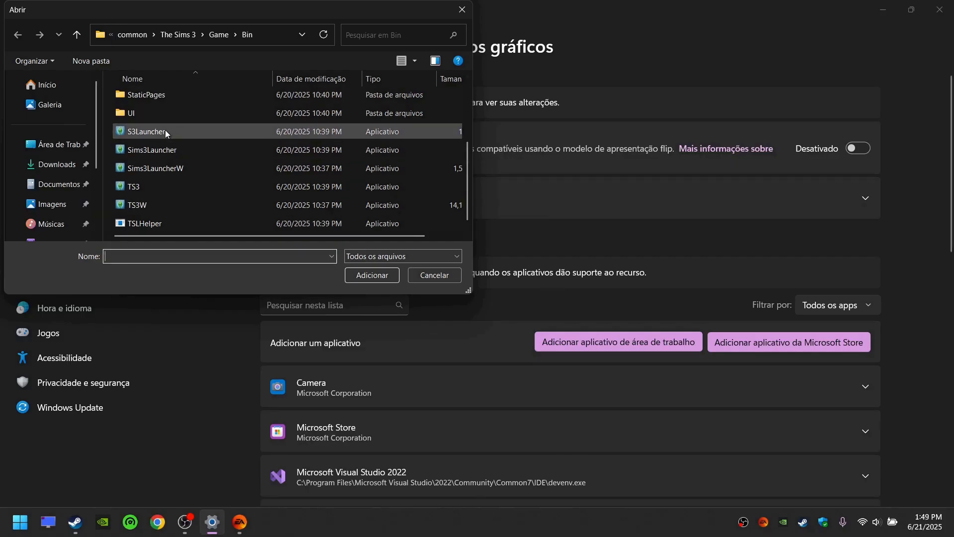
left_click(147, 131)
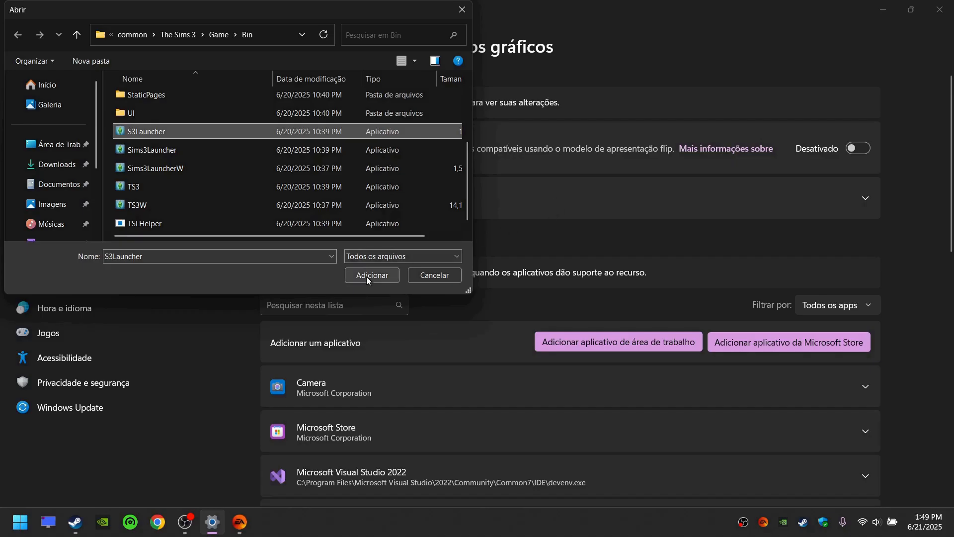
left_click(371, 275)
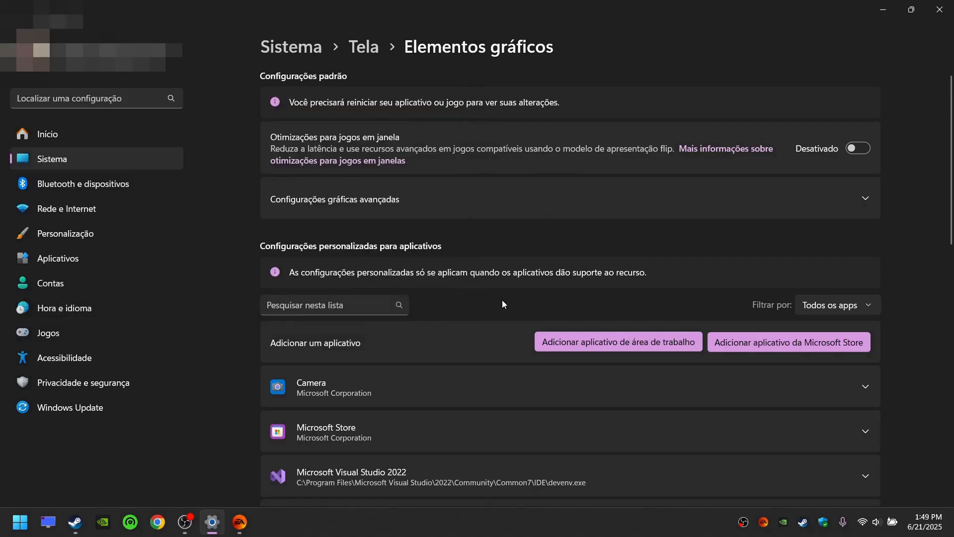
Choose Alto Desempenho (NVIDIA GeForce GTX 1650) as S3Launcher's GPU preference
scroll("down", 3)
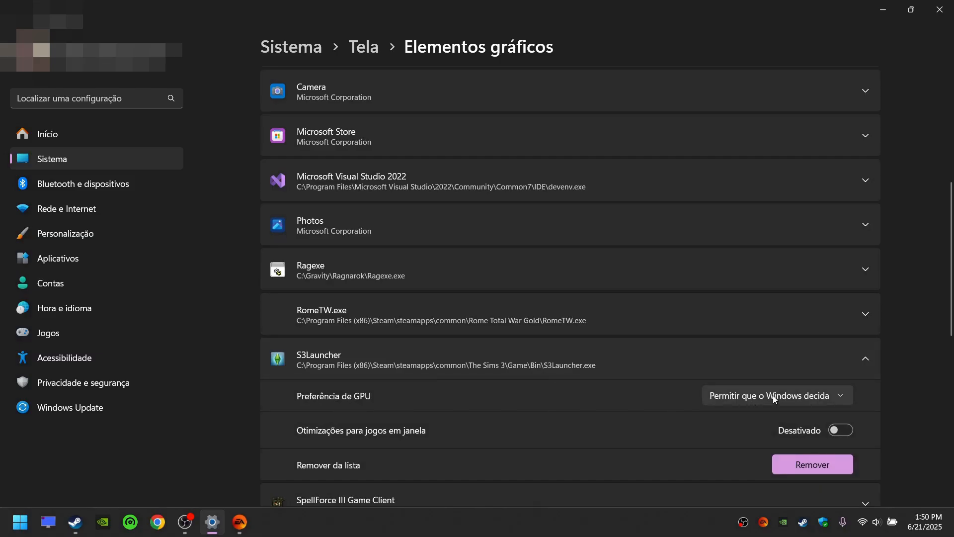
left_click(775, 395)
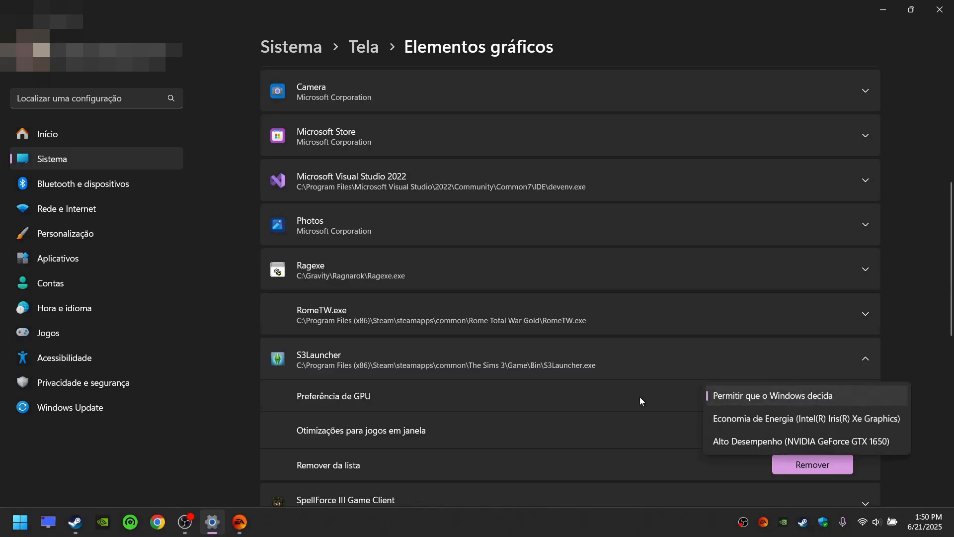
mouse_move(791, 441)
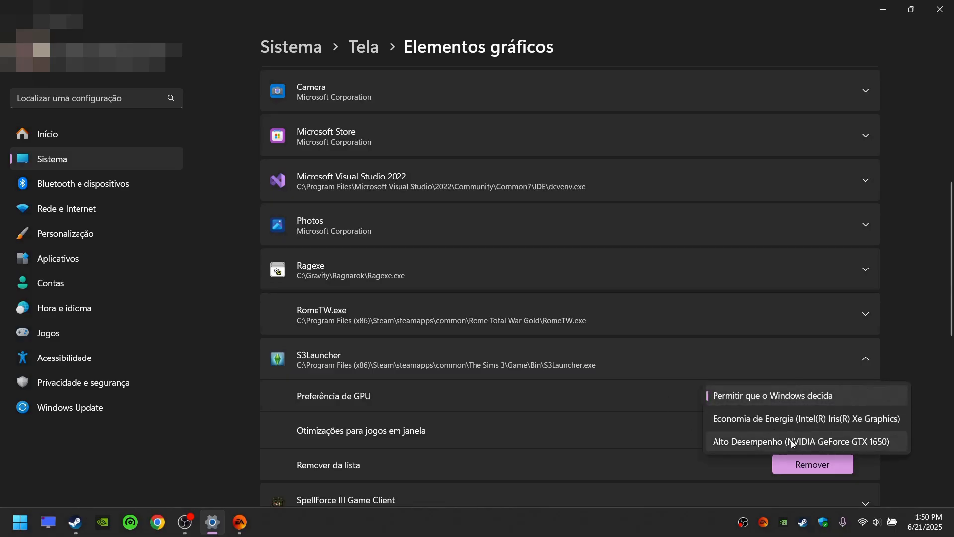
mouse_move(799, 446)
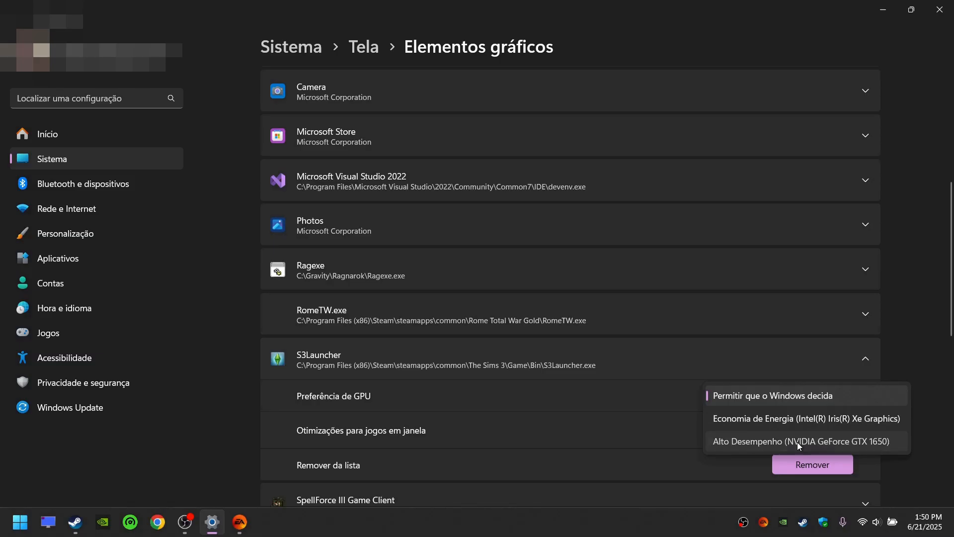
left_click(800, 442)
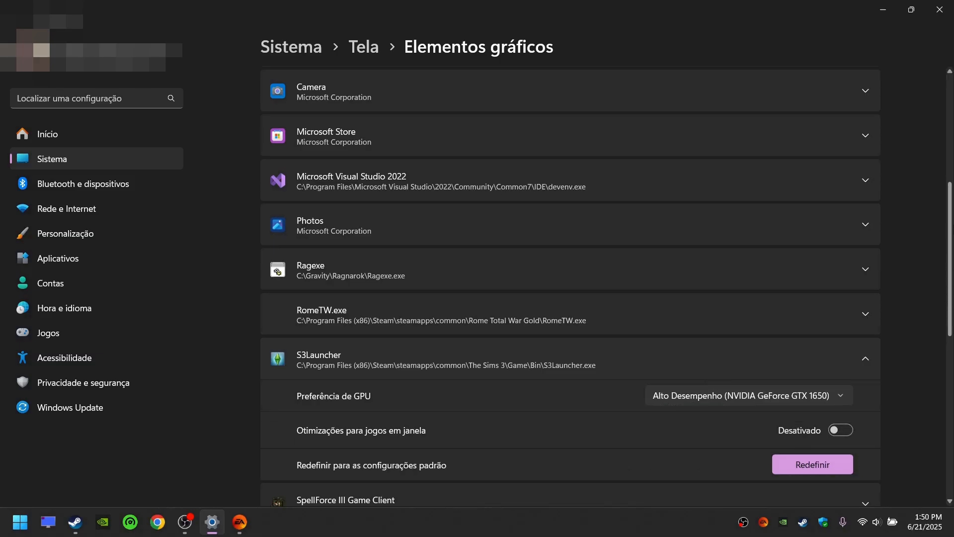
scroll("up", 3)
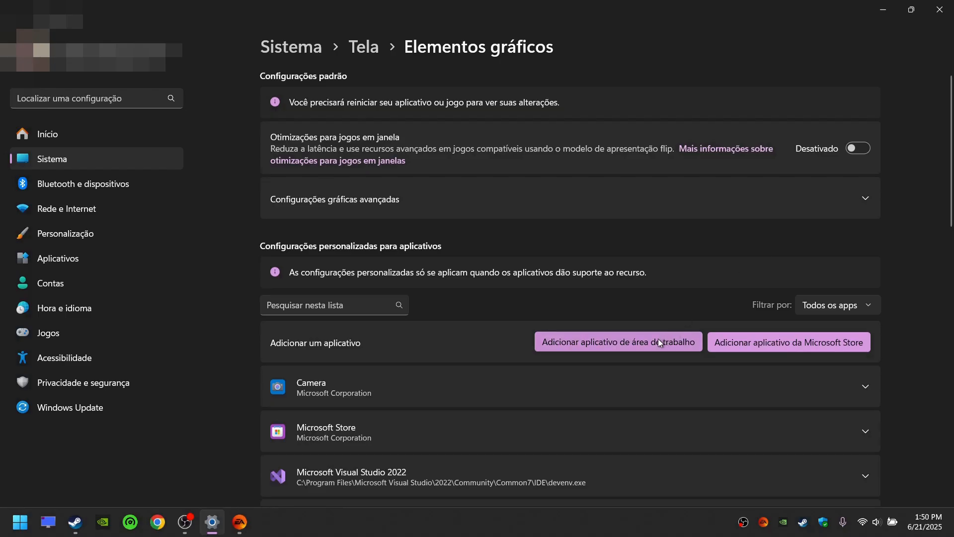
Add Sims3Launcher from the Bin folder to the list and reopen the file picker for the next launcher
left_click(617, 341)
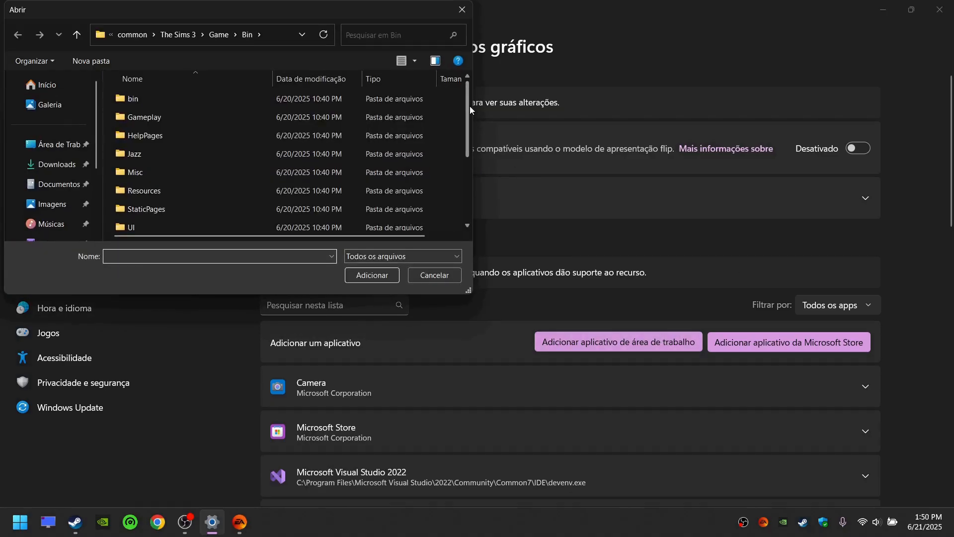
scroll("down", 3)
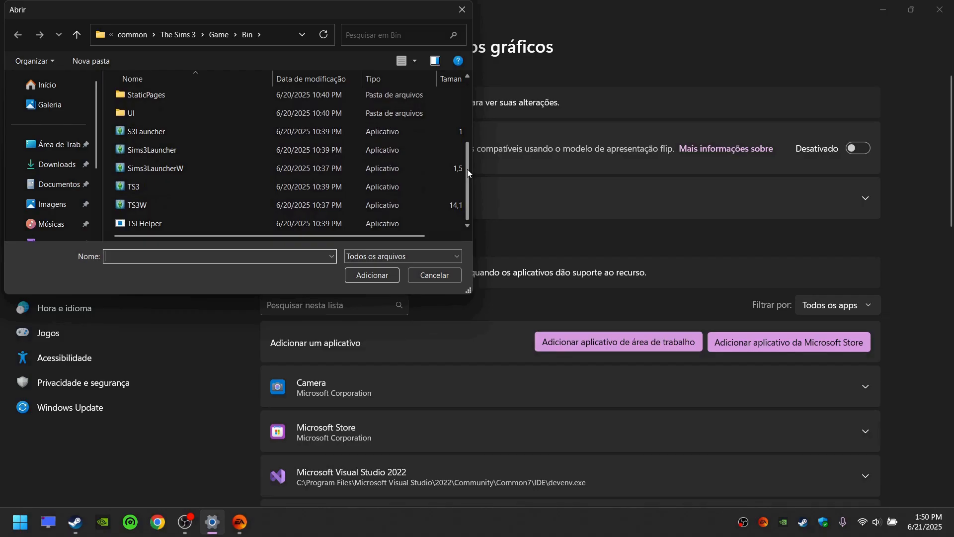
left_click(151, 150)
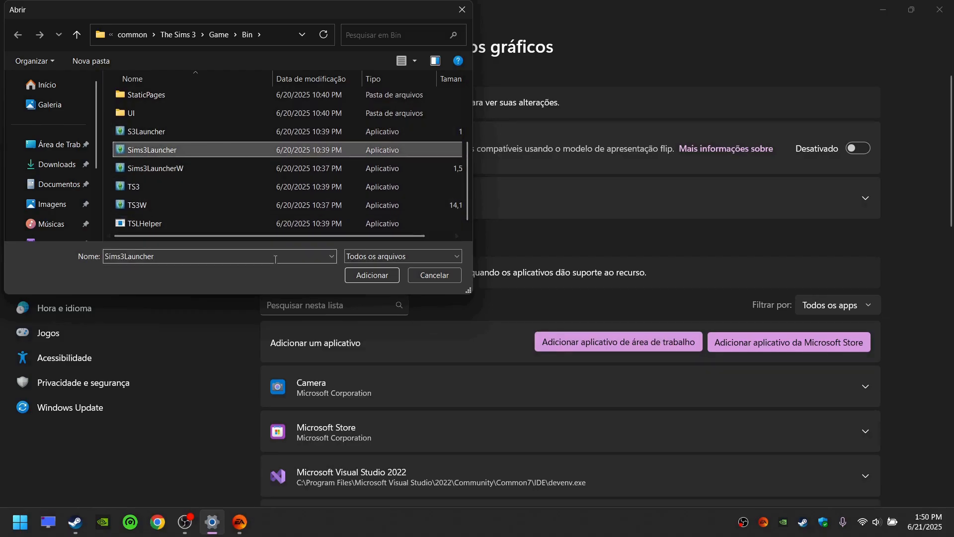
left_click(371, 274)
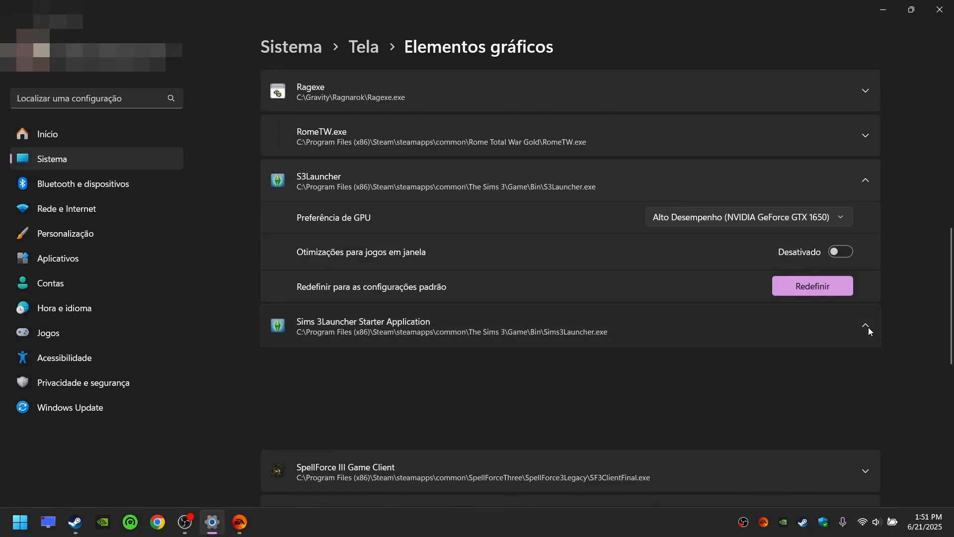
scroll("down", 3)
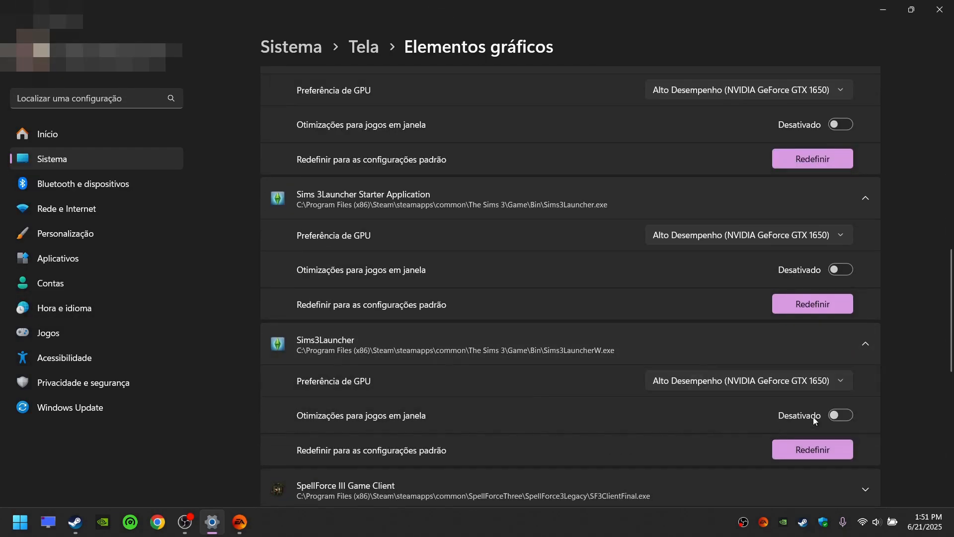
left_click(617, 342)
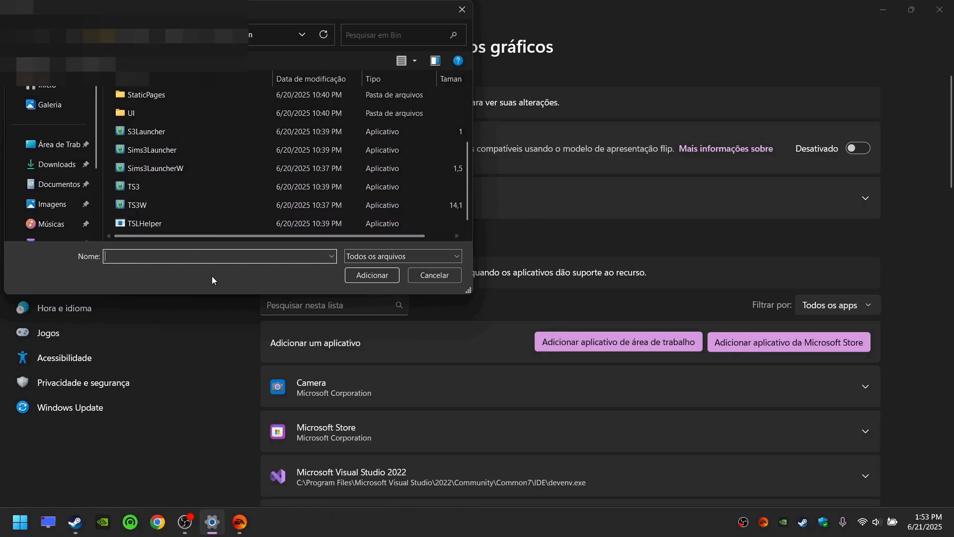
Cancel the Abrir dialog and return to the top of the Elementos gráficos page
left_click(434, 274)
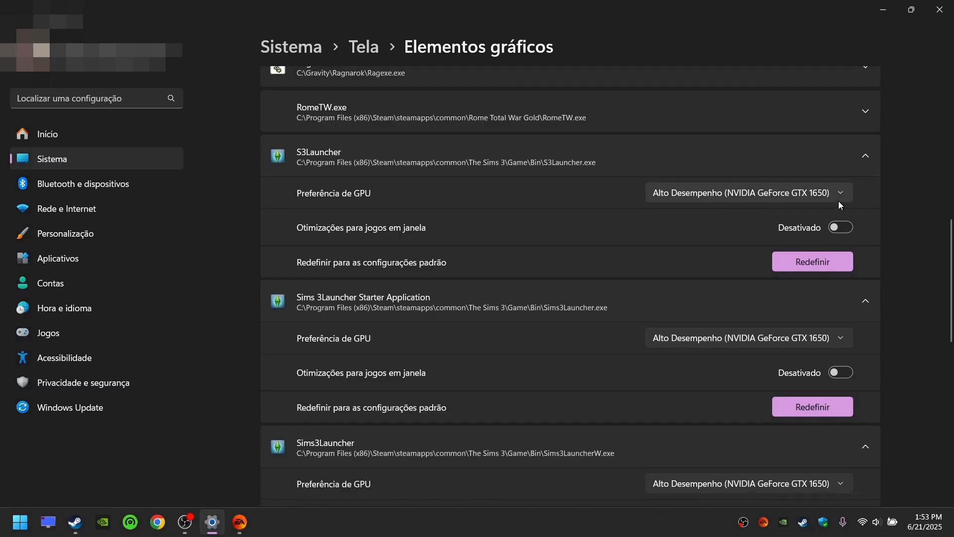
mouse_move(862, 201)
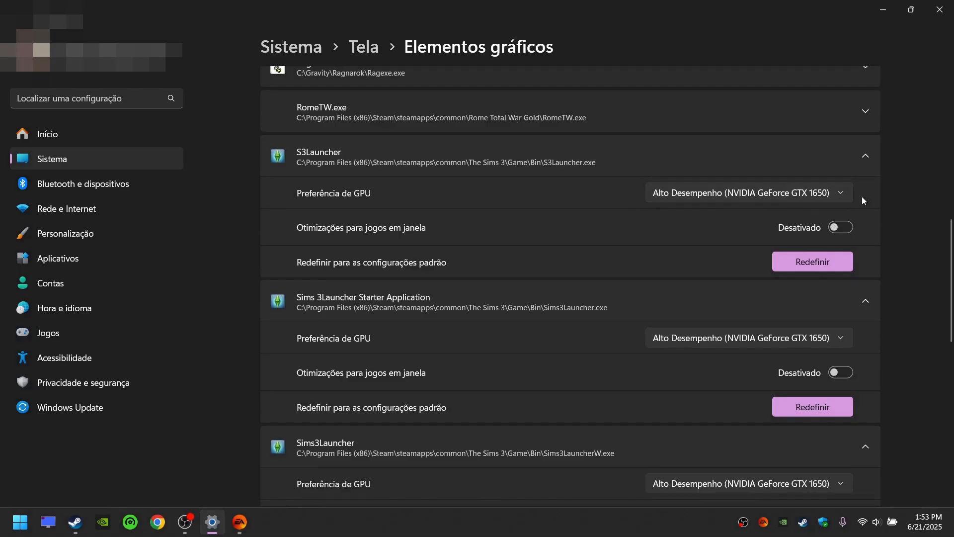
scroll("up", 3)
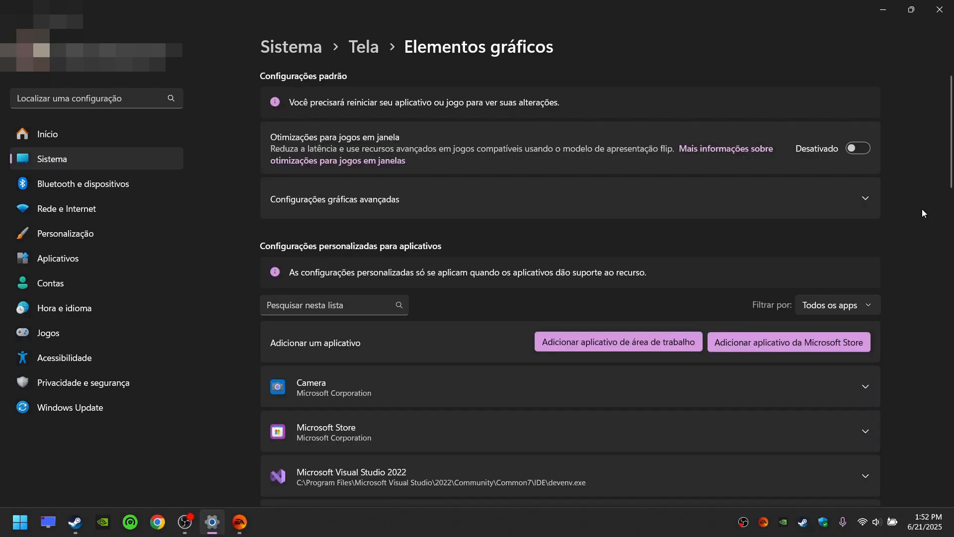